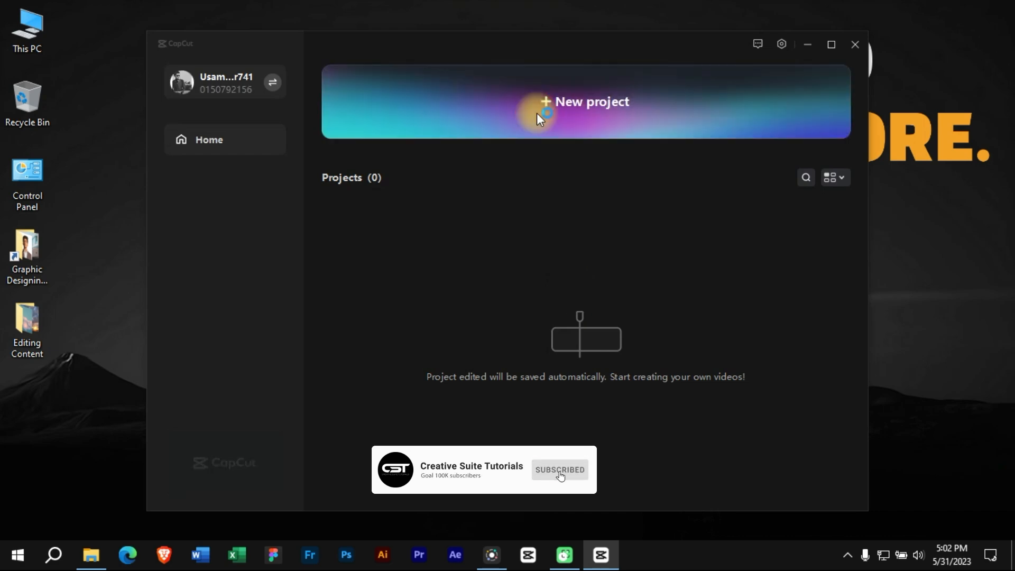
Start a new CapCut project with the man-walking sunset clip imported into media.
left_click(582, 102)
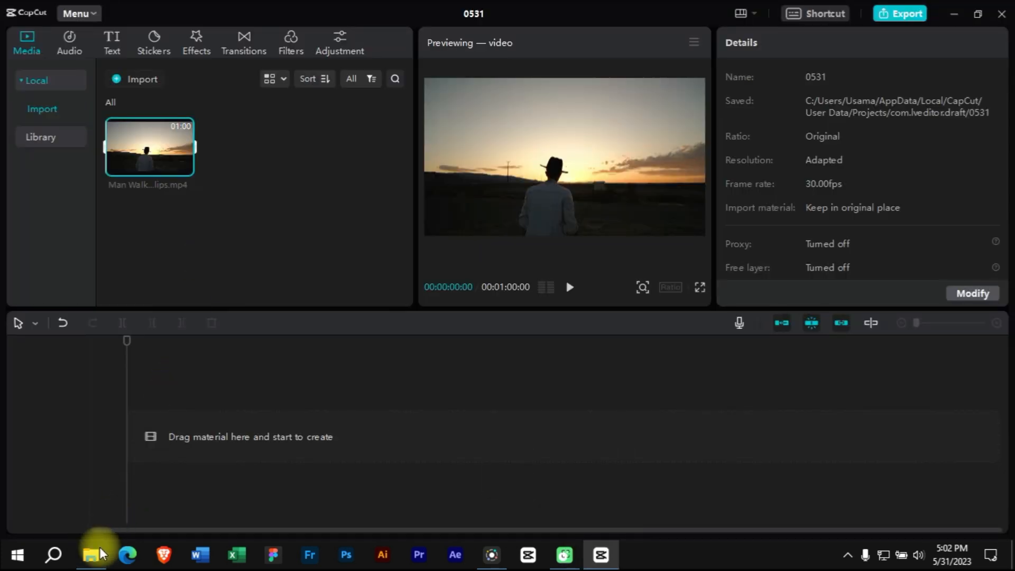
Drag the Sky Videos clip from Editing Content onto the timeline above the sunset clip.
left_click(91, 554)
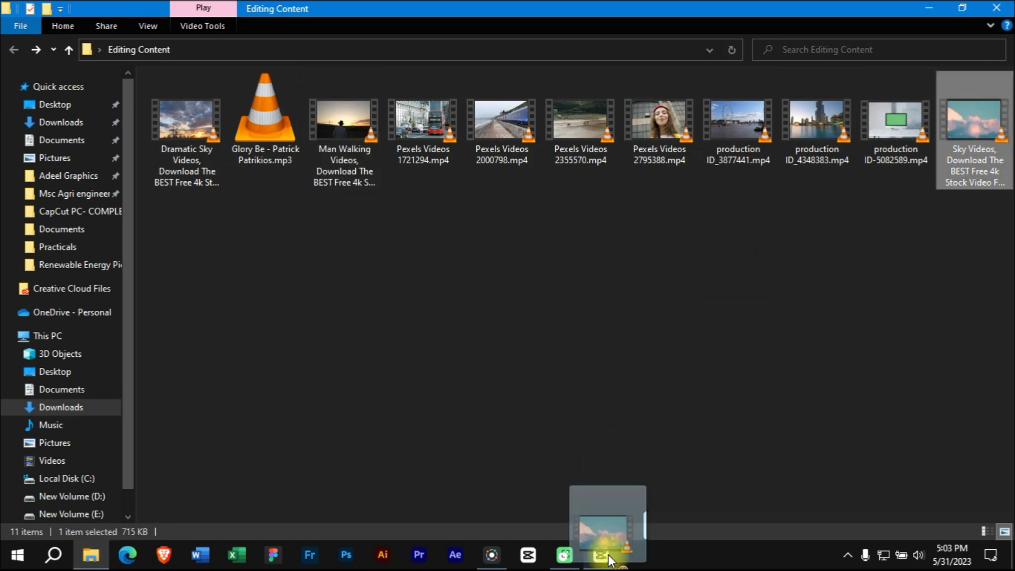
left_click(600, 556)
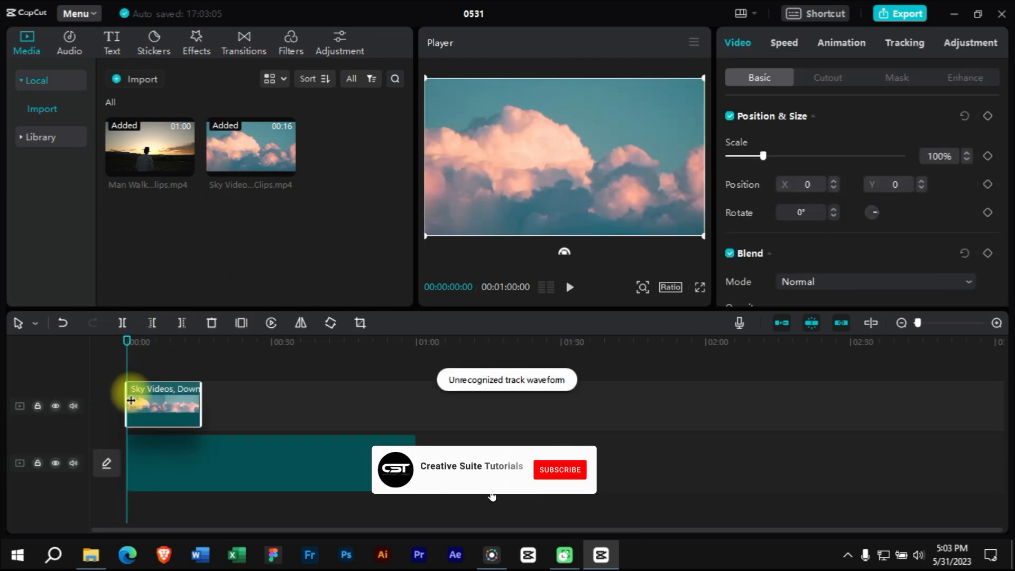
Select the cloud clip and set its Position Y to 163.
left_click(559, 470)
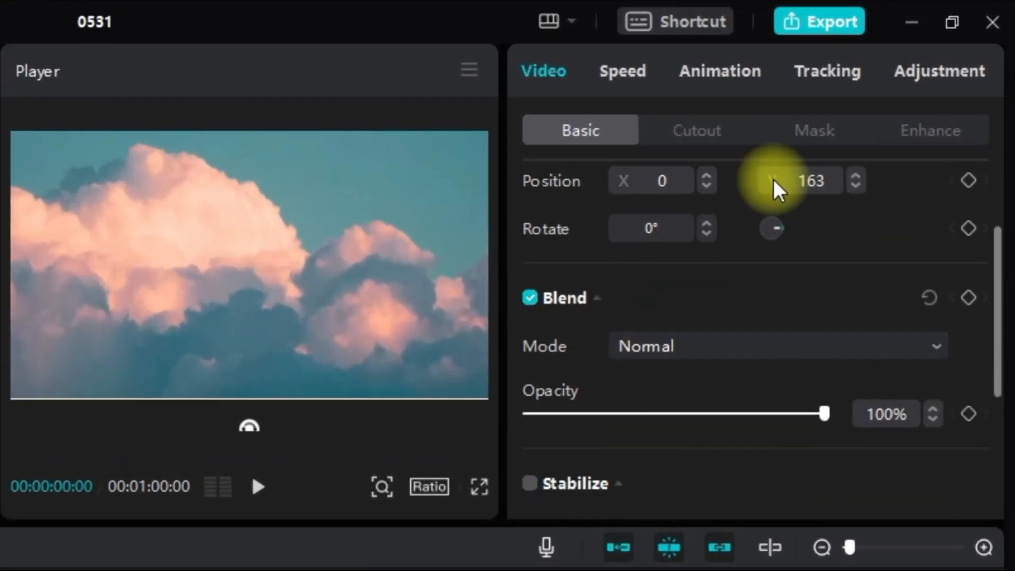
Set the cloud overlay's blend mode to Overlay and move the playhead a few seconds in.
left_click(932, 346)
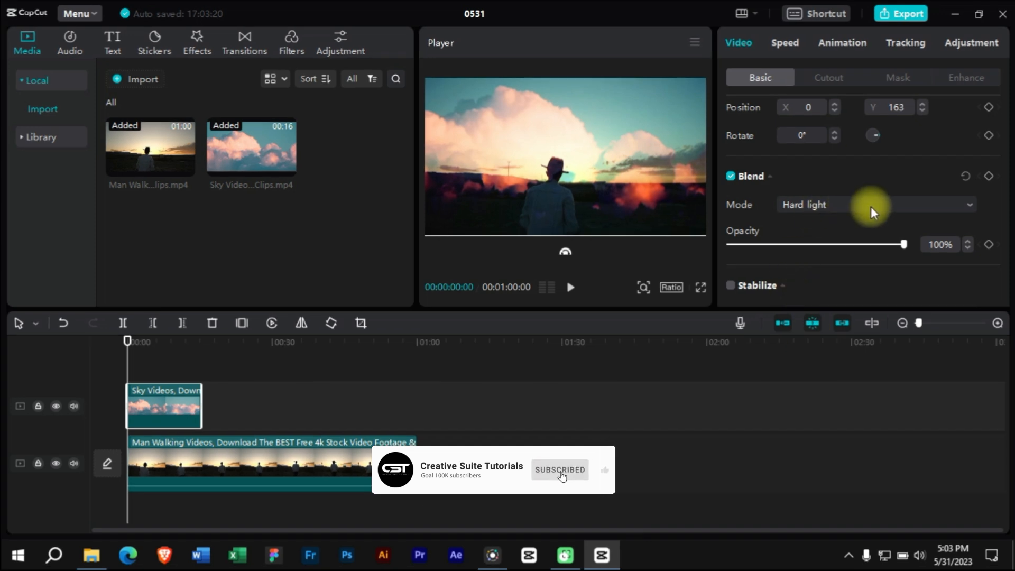
left_click(874, 204)
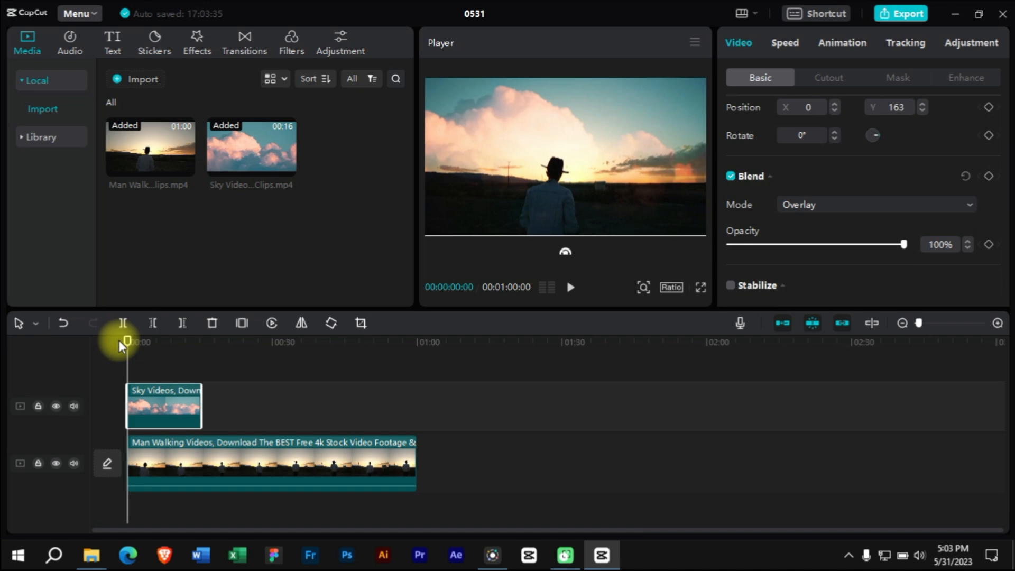
left_click(570, 288)
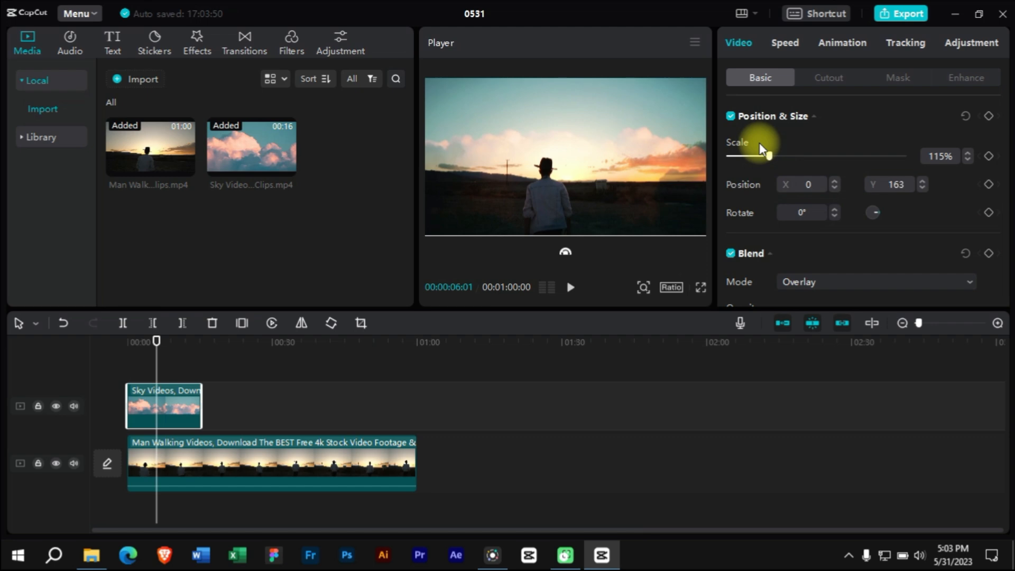
Scale the cloud overlay to 279% at X -56, Y 817, then play and pause the preview.
left_click_drag(745, 155, 826, 155)
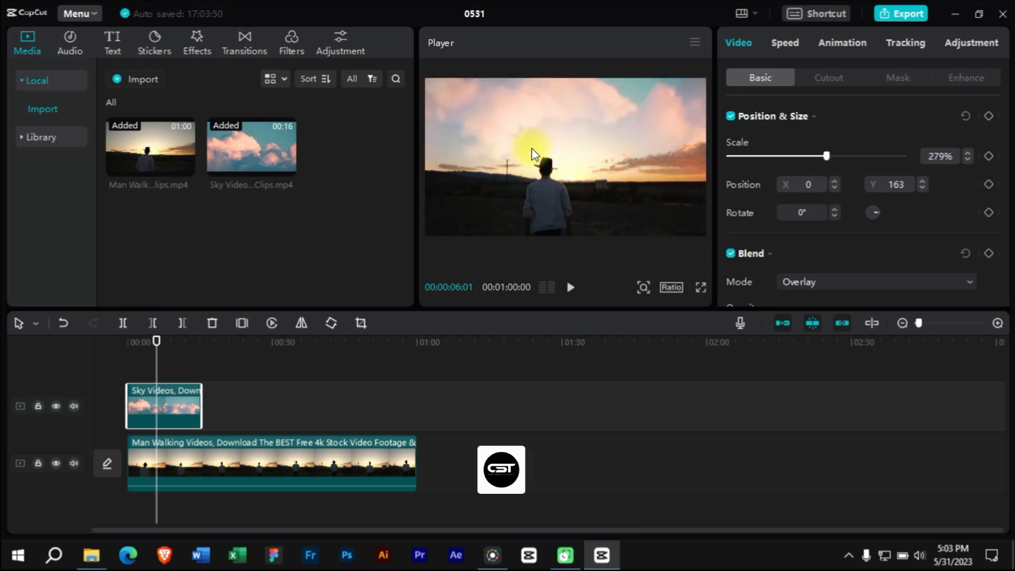
key("space")
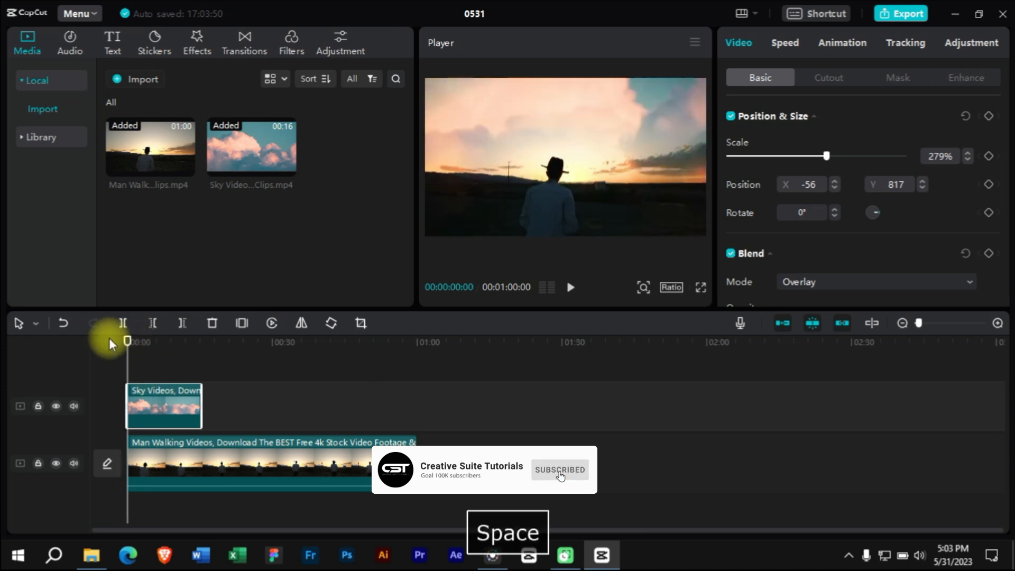
key("space")
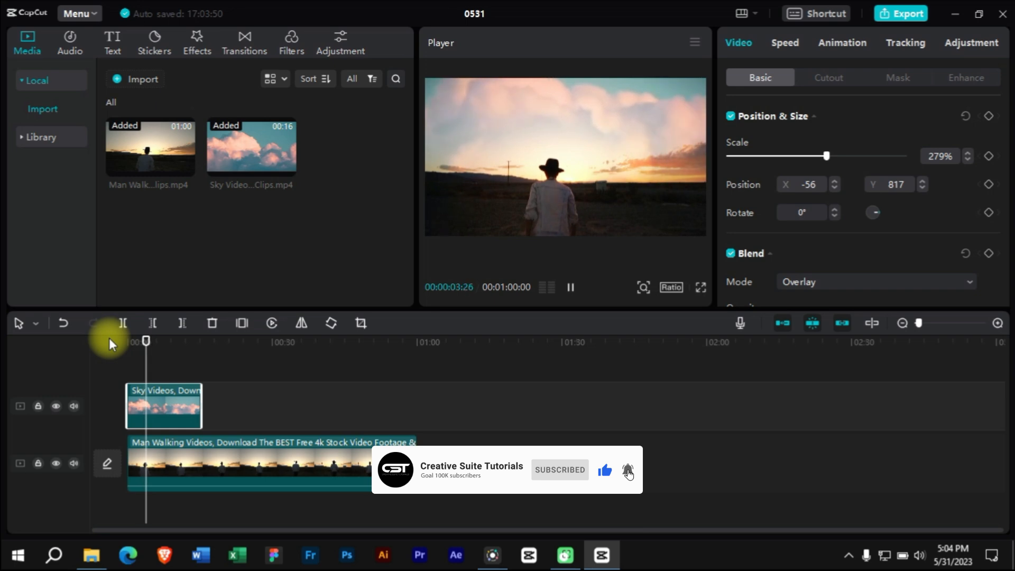
key("space")
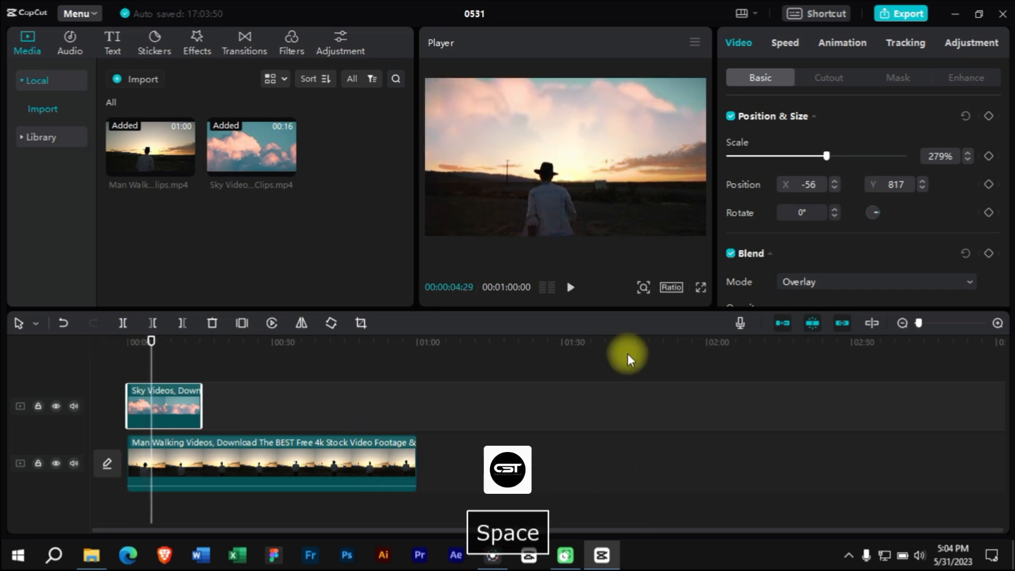
Compare Screen, Overlay, Hard light and Soft light, then apply Linear burn to the overlay.
left_click(874, 282)
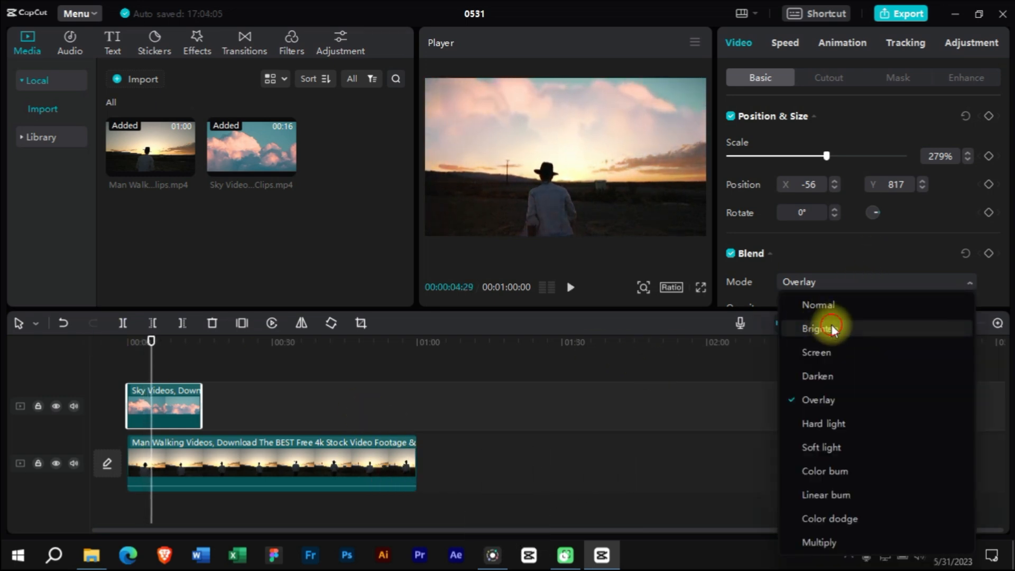
left_click(816, 352)
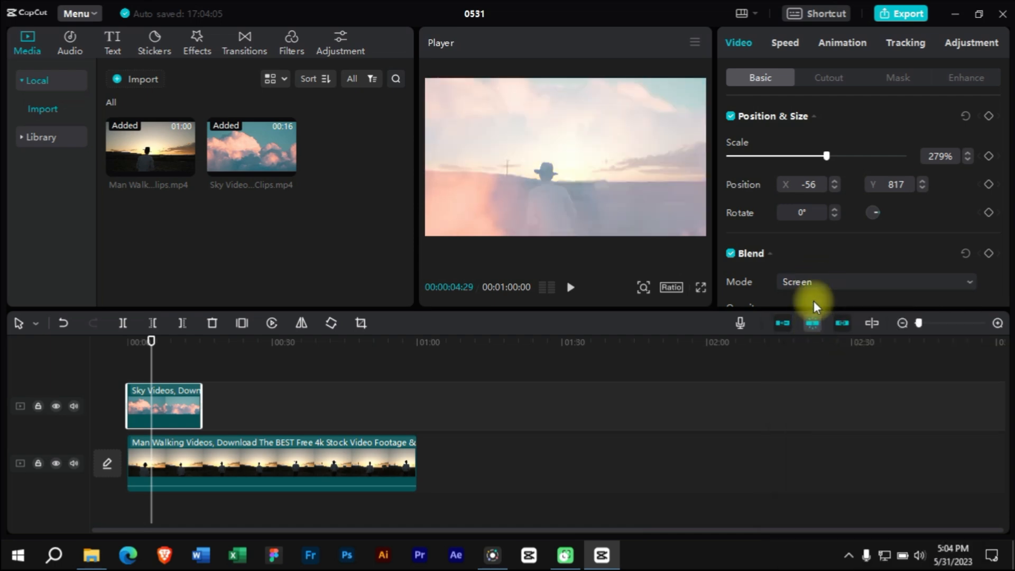
left_click(876, 281)
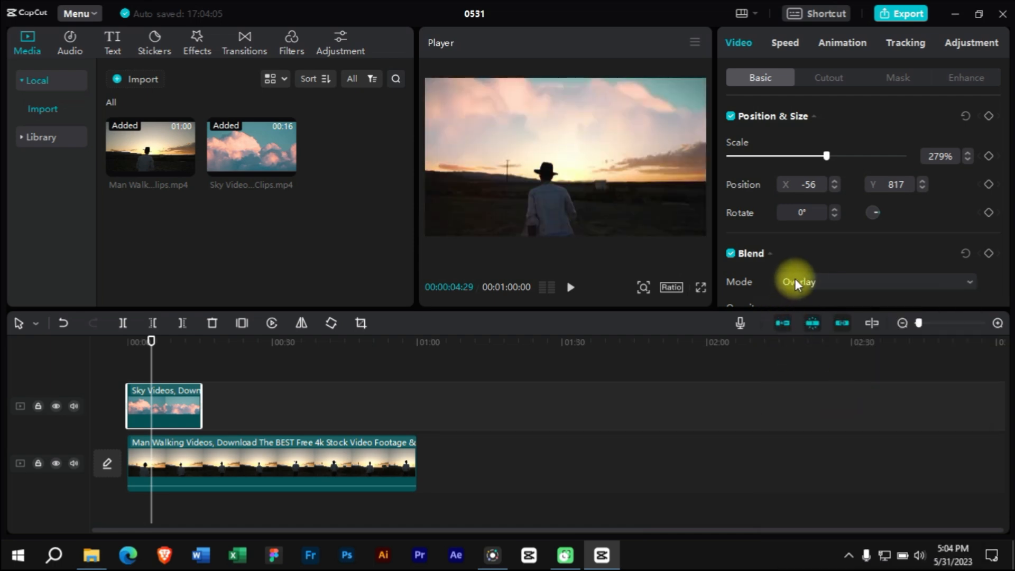
left_click(798, 282)
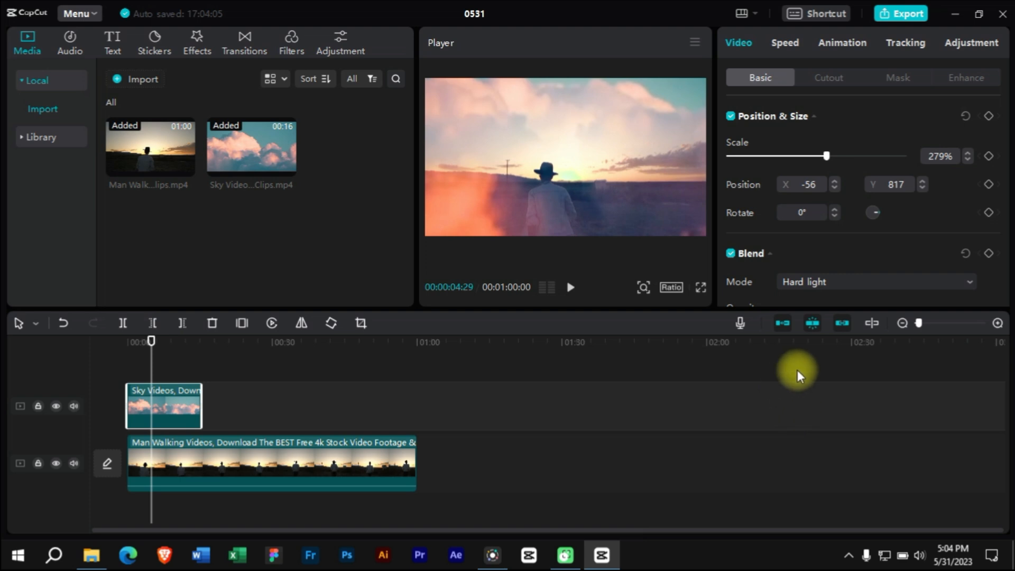
left_click(875, 281)
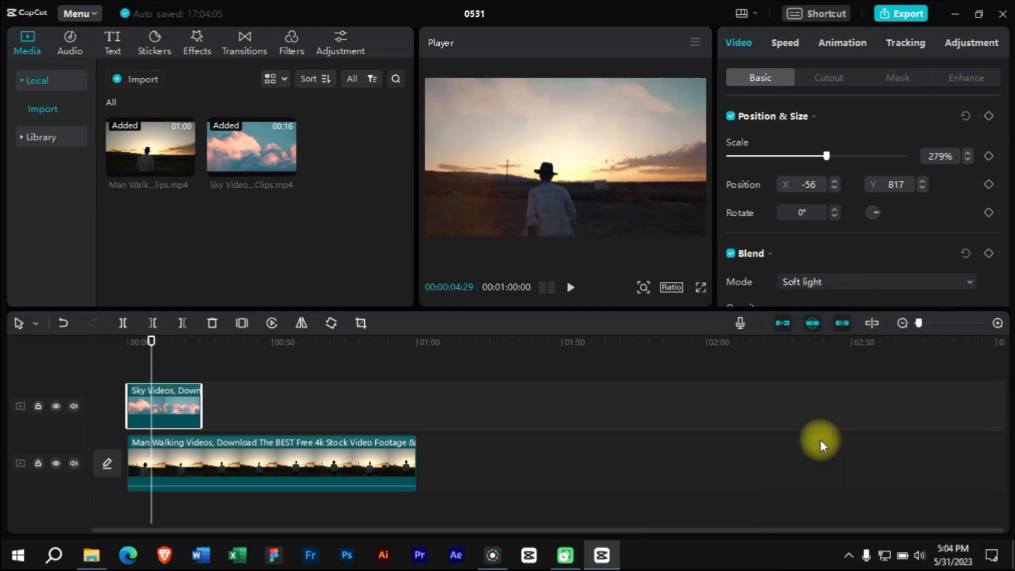
left_click(873, 282)
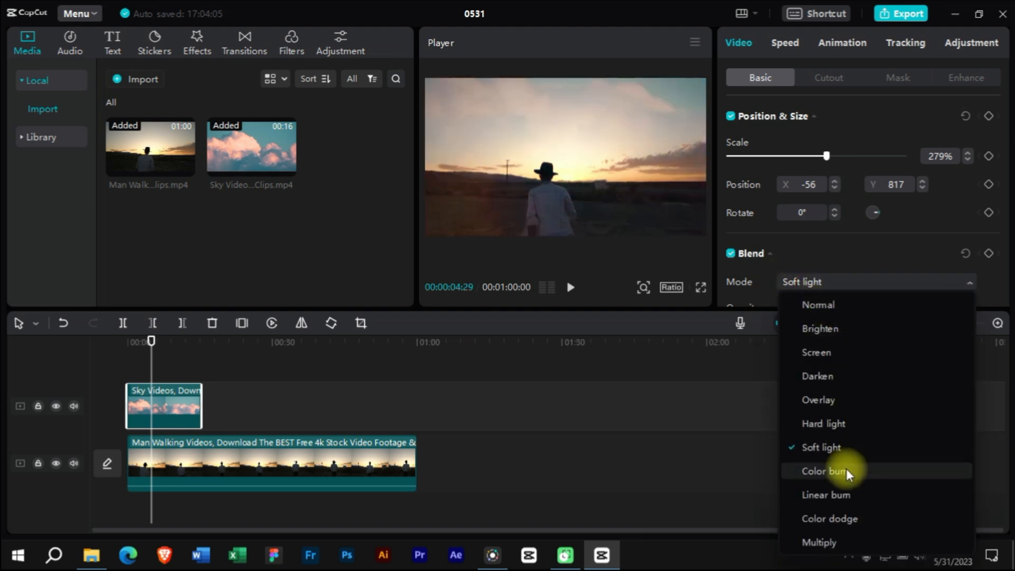
left_click(826, 495)
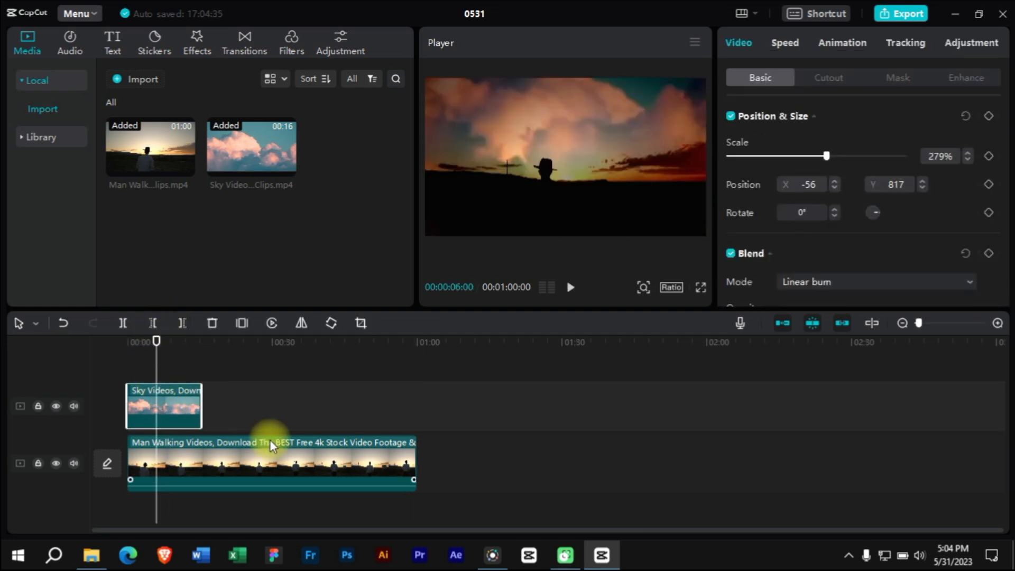
scroll("down", 3)
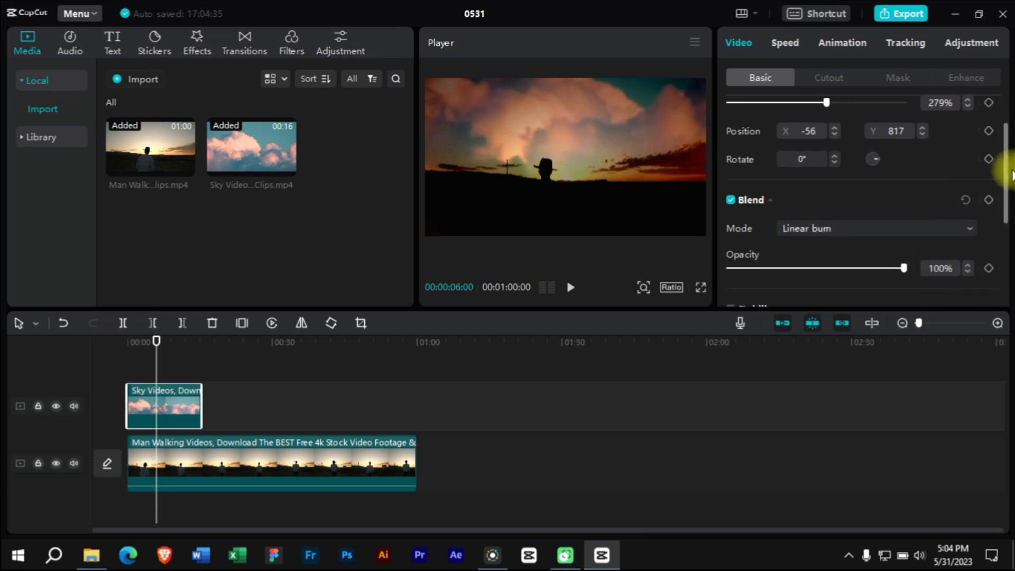